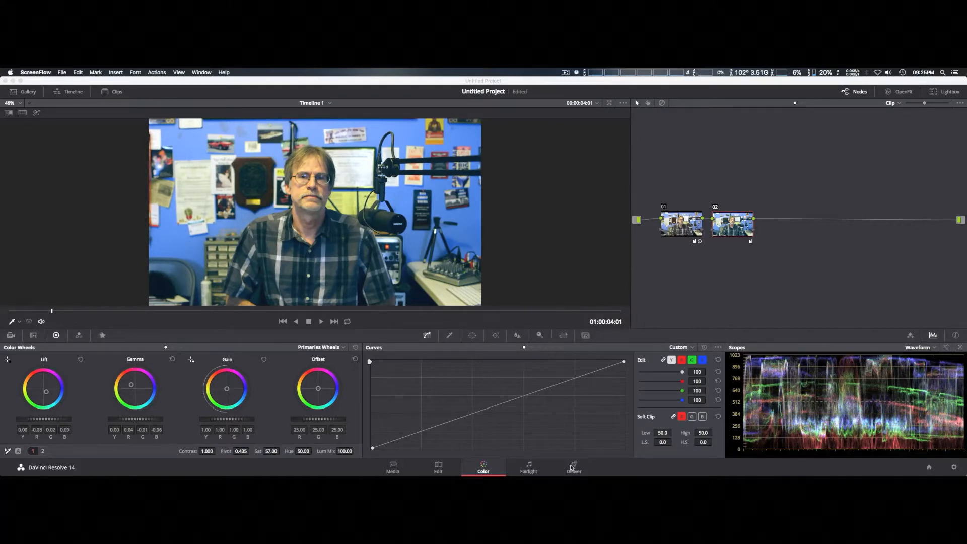
Step: Review the Deliver page's Custom render settings: MP4, H.264, 1920x1080 HD at 30 fps
click(573, 468)
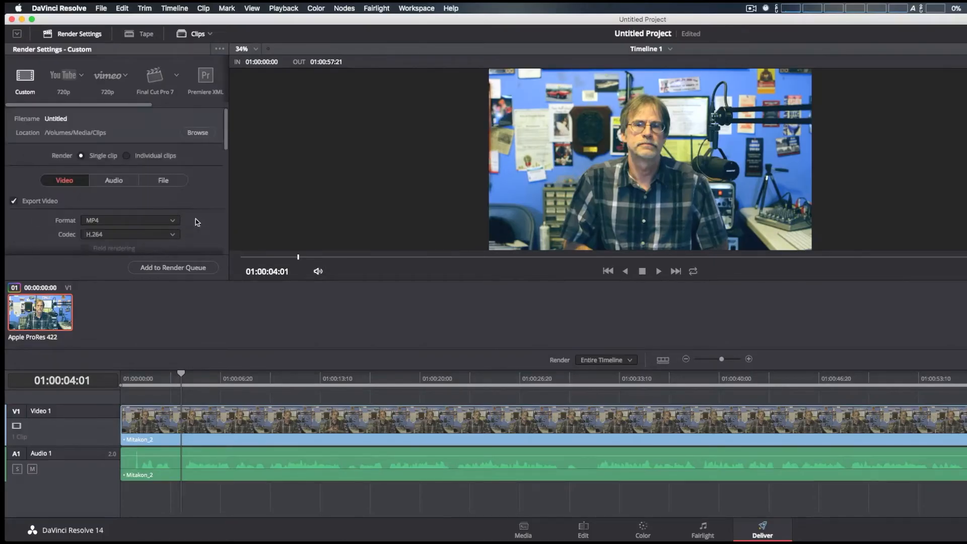
scroll(down, 3)
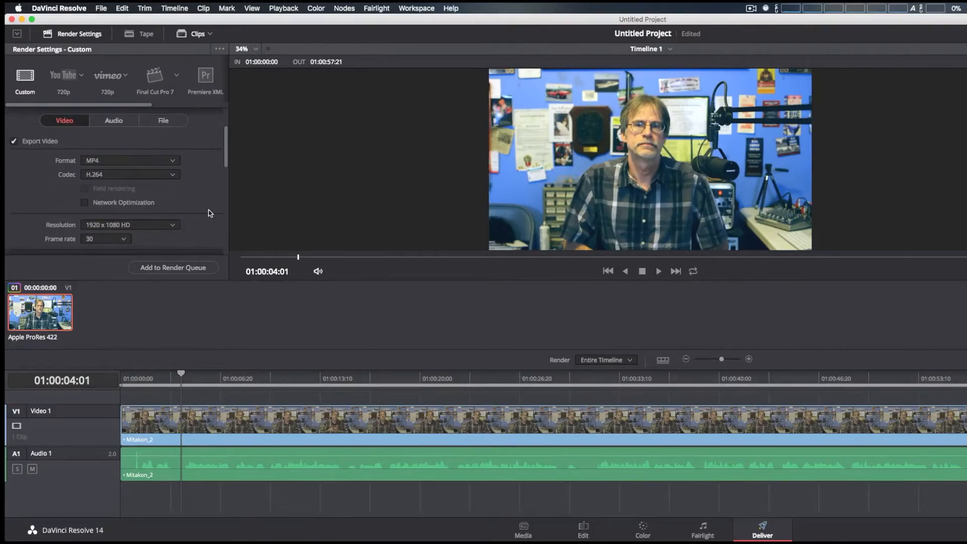
mouse_move(133, 180)
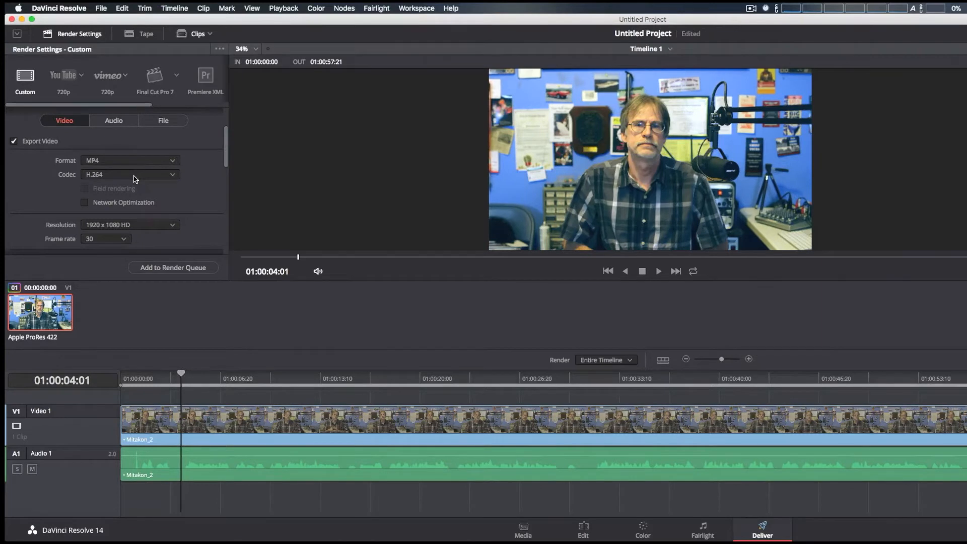
mouse_move(166, 188)
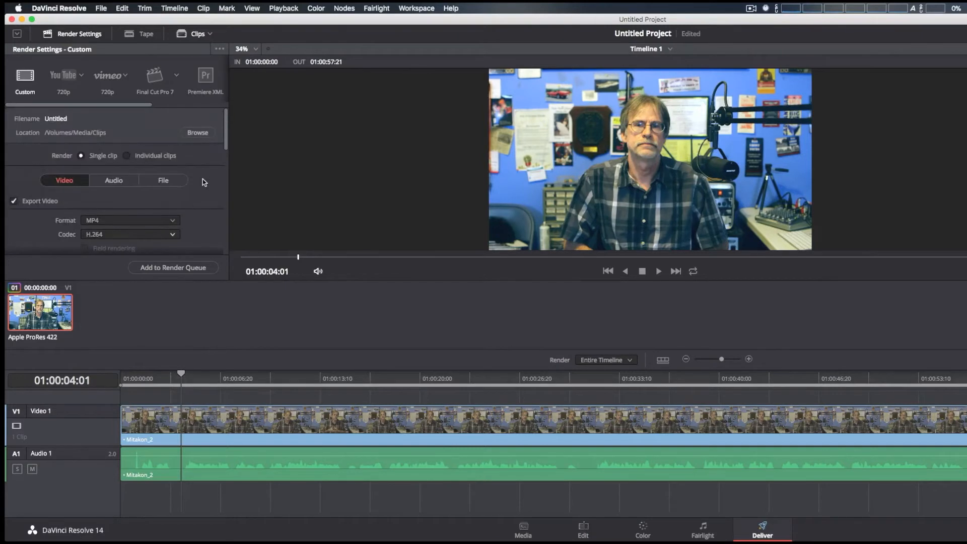
scroll(down, 3)
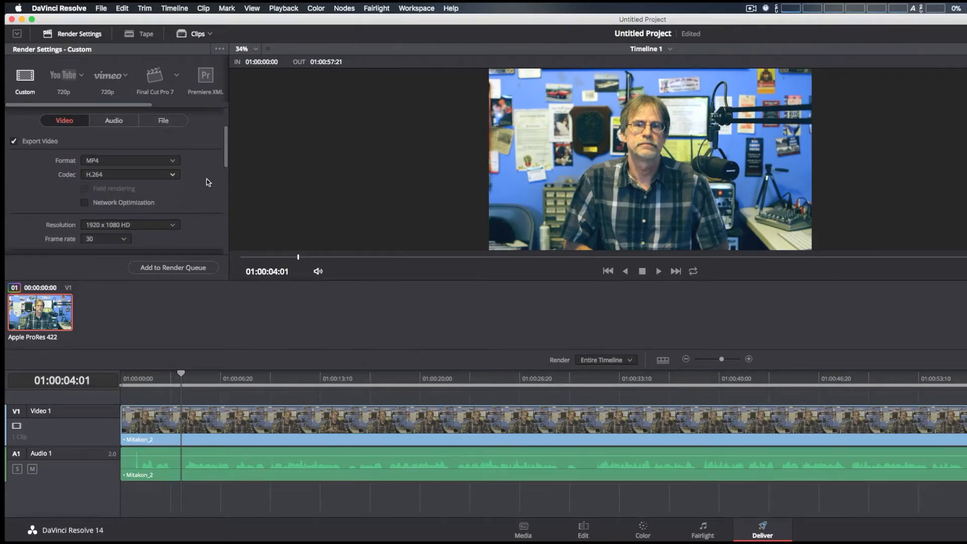
scroll(down, 3)
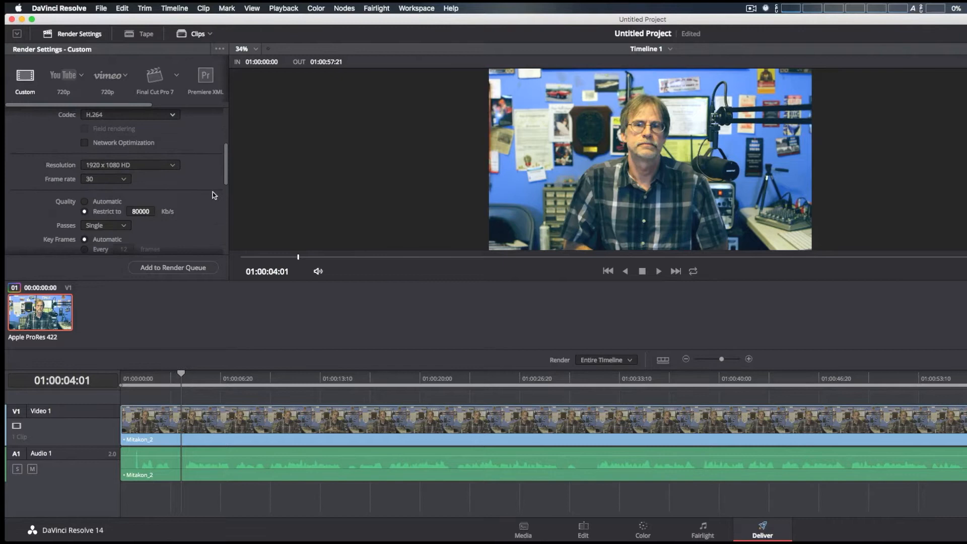
mouse_move(174, 221)
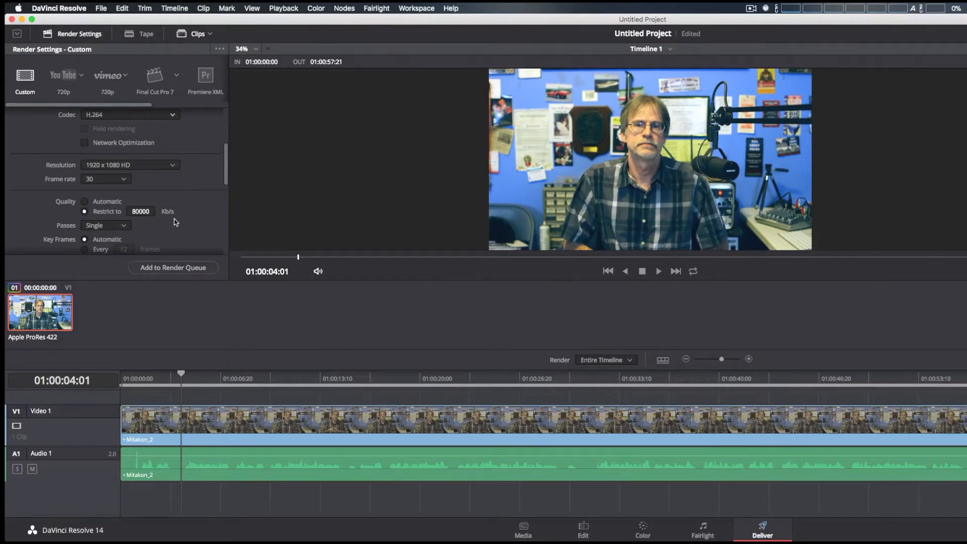
mouse_move(188, 220)
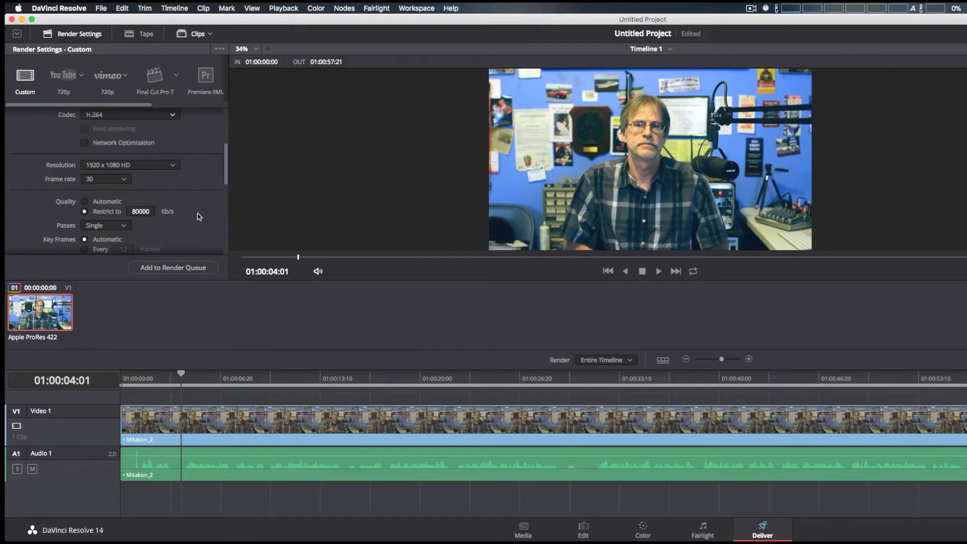
mouse_move(201, 216)
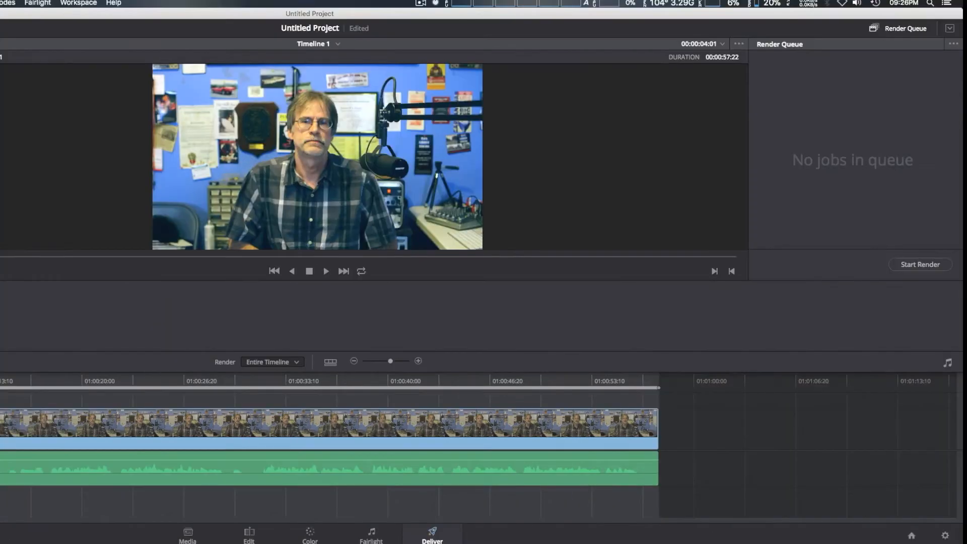
Step: Add the timeline to the render queue and start rendering until Job 1 completes
click(420, 4)
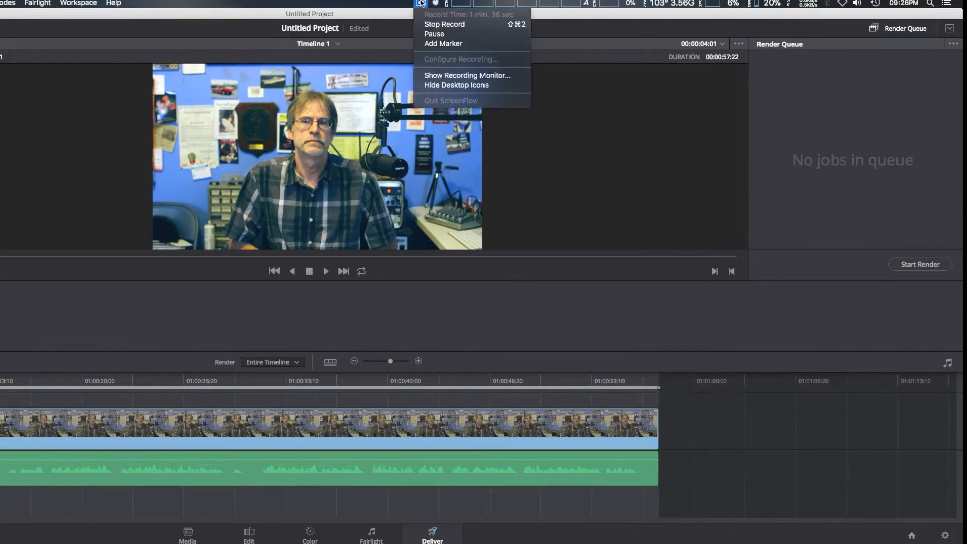
click(439, 34)
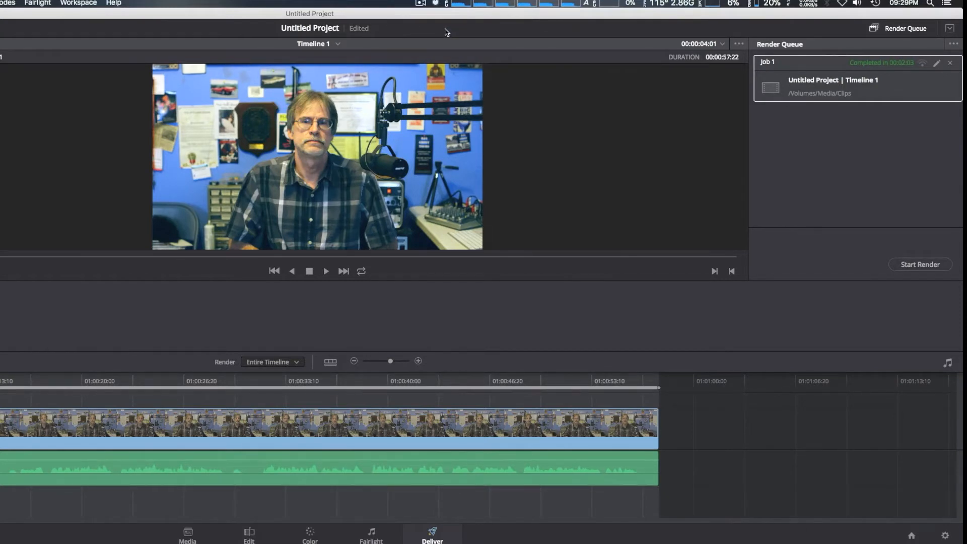
mouse_move(908, 82)
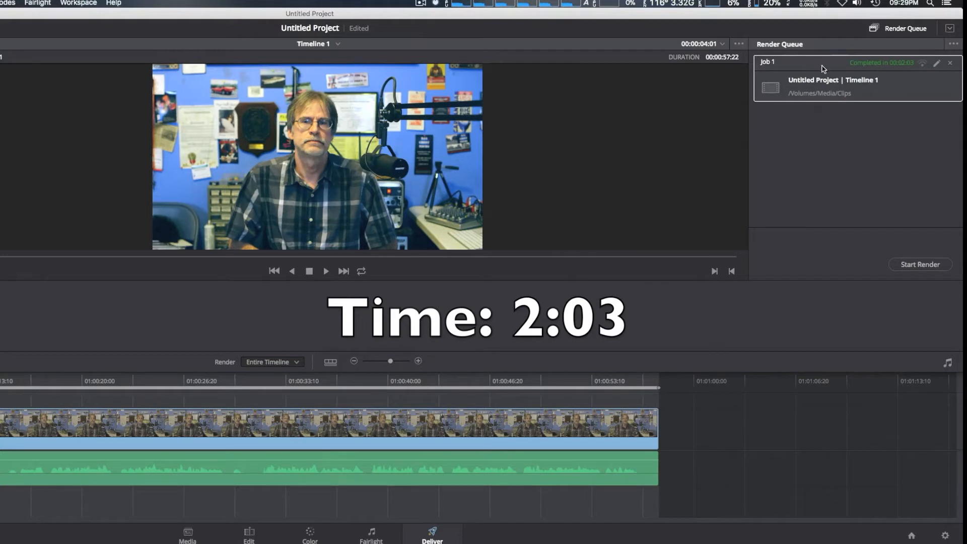
Step: Open the completed Job 1's name for editing in the render queue
double_click(795, 62)
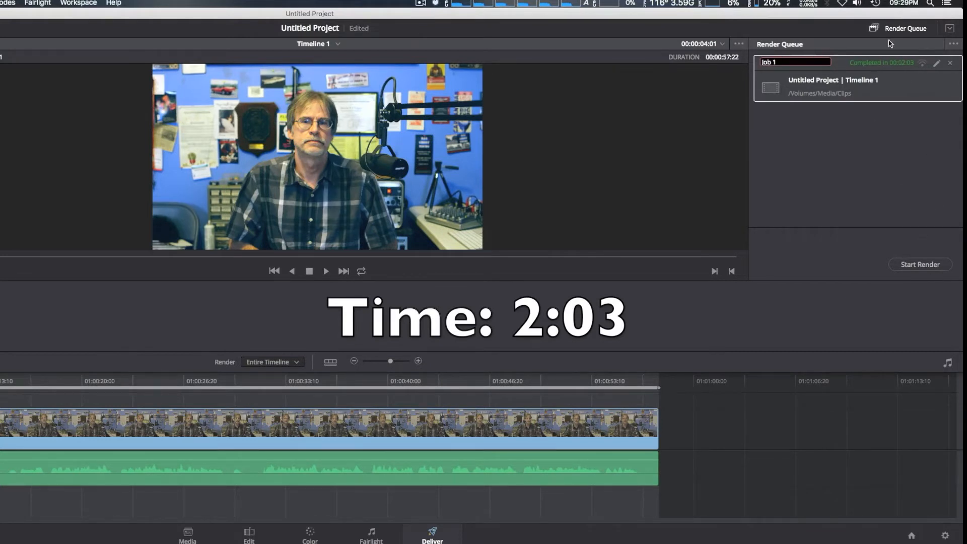
mouse_move(901, 88)
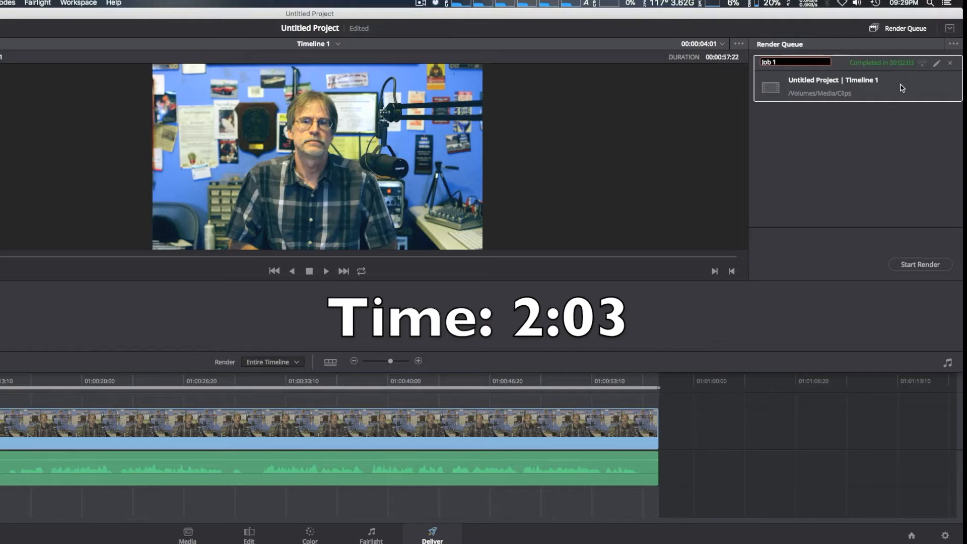
mouse_move(871, 153)
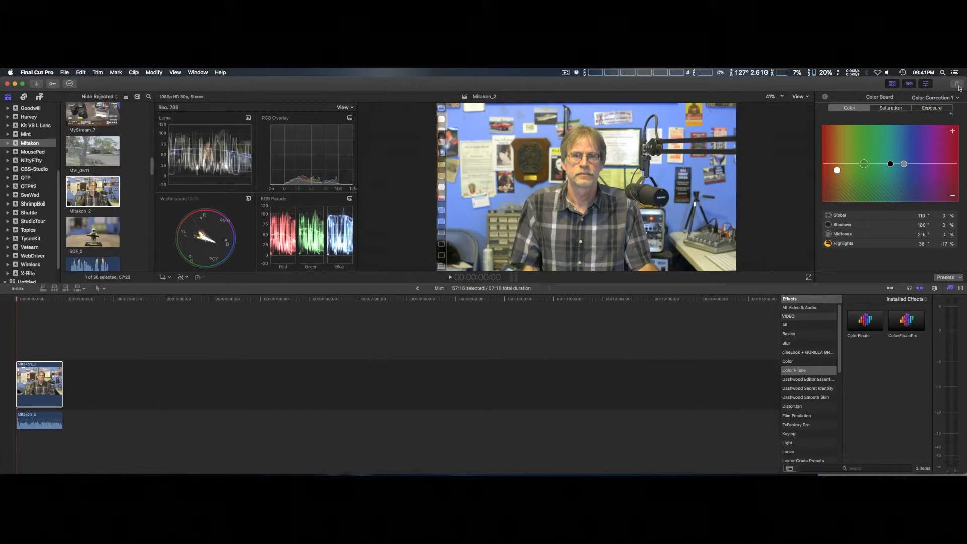
Step: Choose the MP4 1080p share destination for Mint and review its 1920x1080 MPEG-4 settings, keeping the preset
click(959, 84)
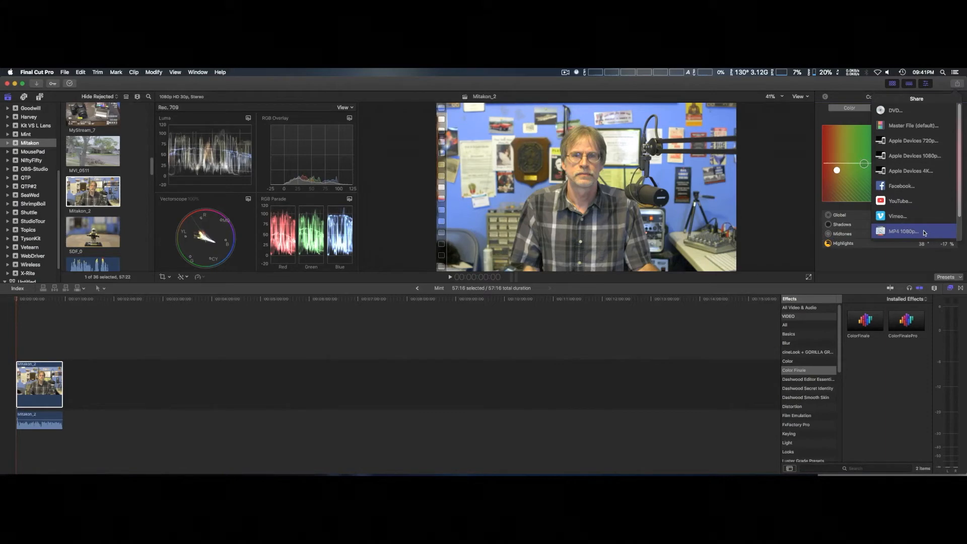
click(901, 232)
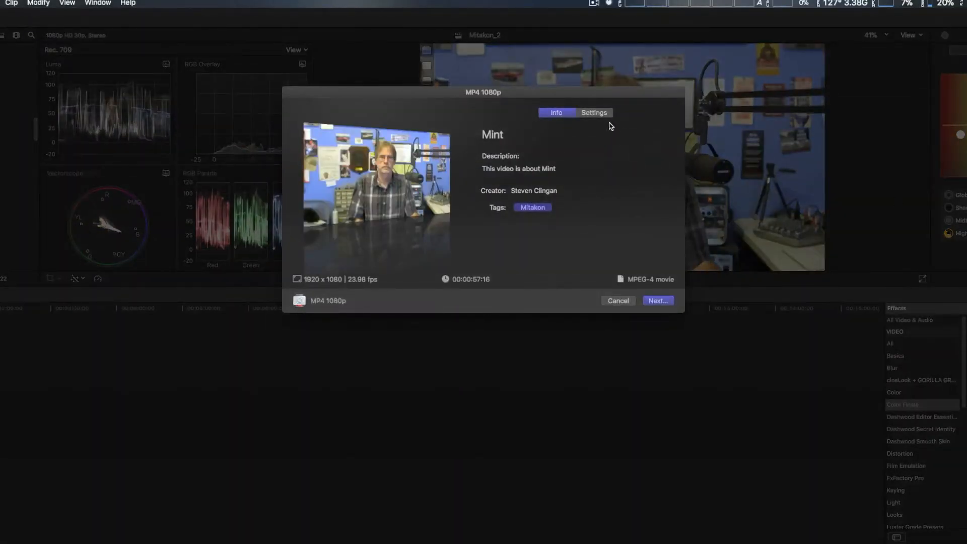
click(594, 112)
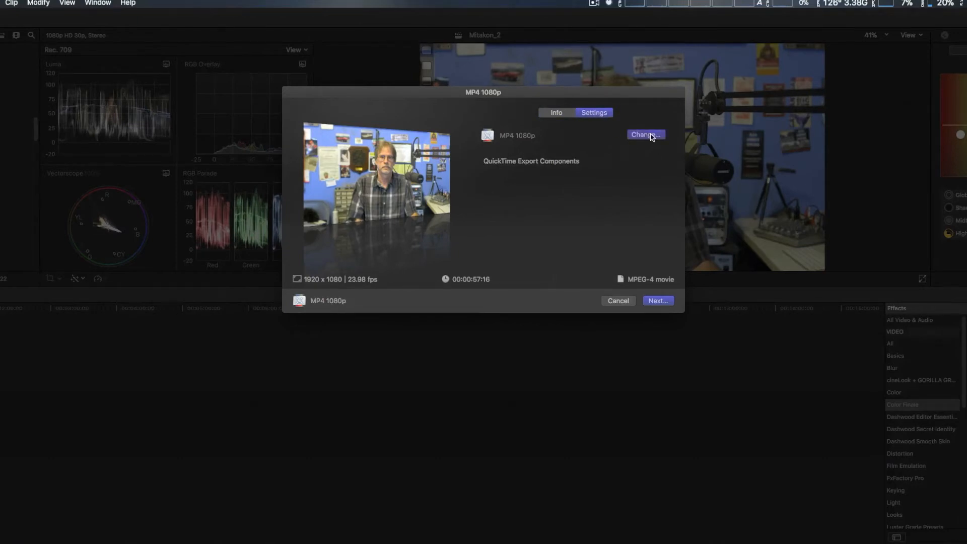
click(645, 134)
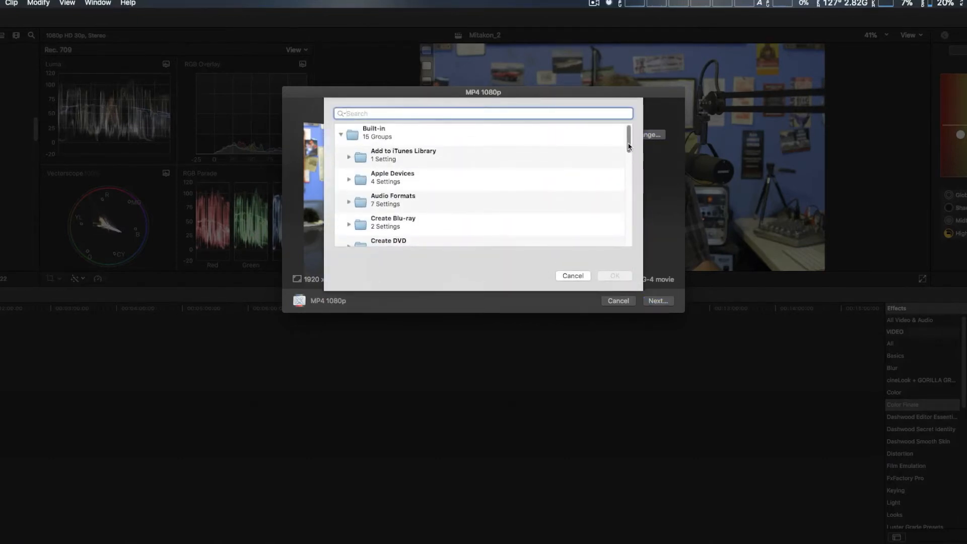
scroll(down, 3)
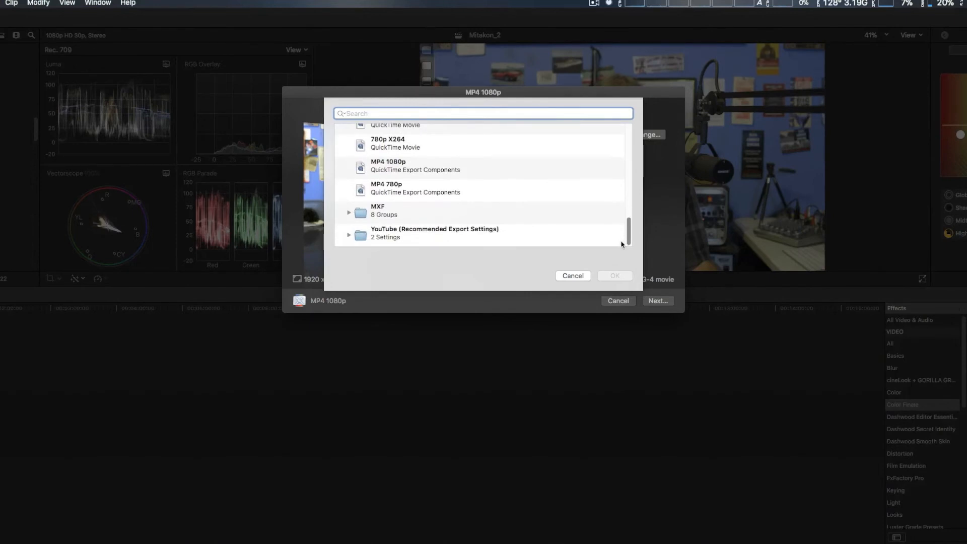
click(389, 165)
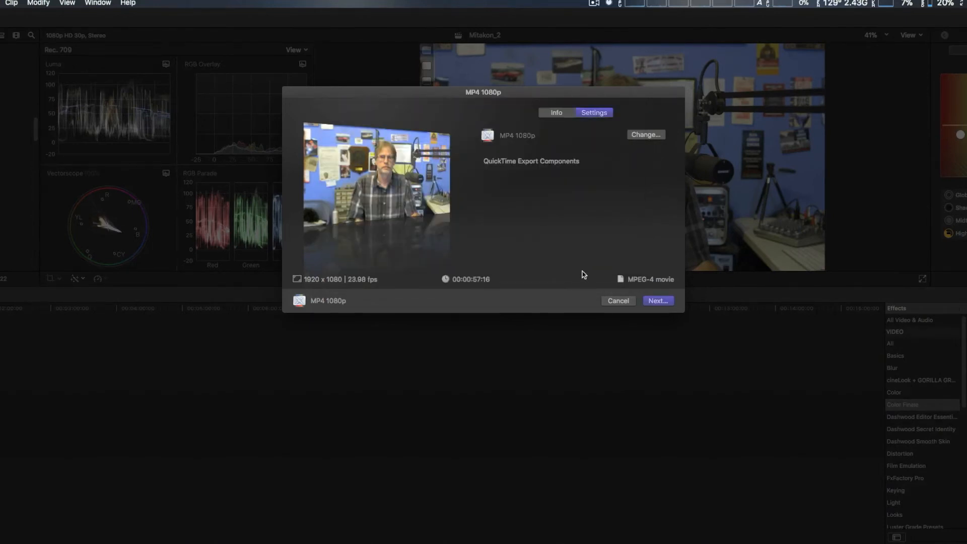
mouse_move(591, 3)
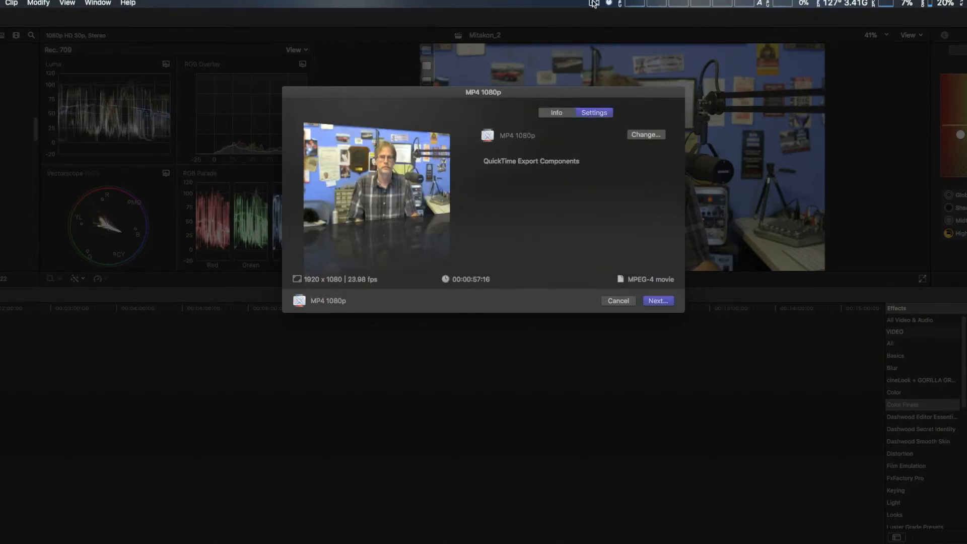
Step: Proceed with Next, save the file and let the MP4 1080p export of Mint finish (1:06)
click(593, 4)
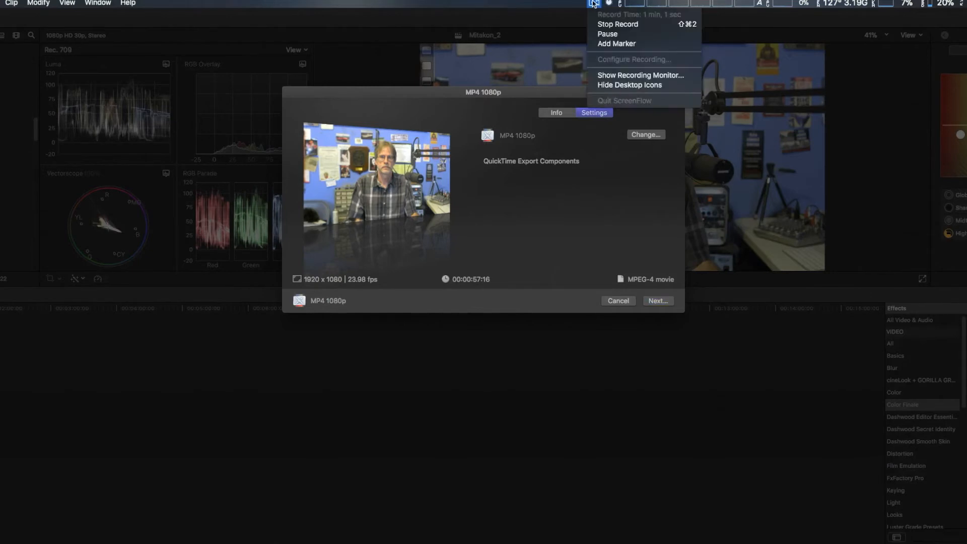
mouse_move(608, 34)
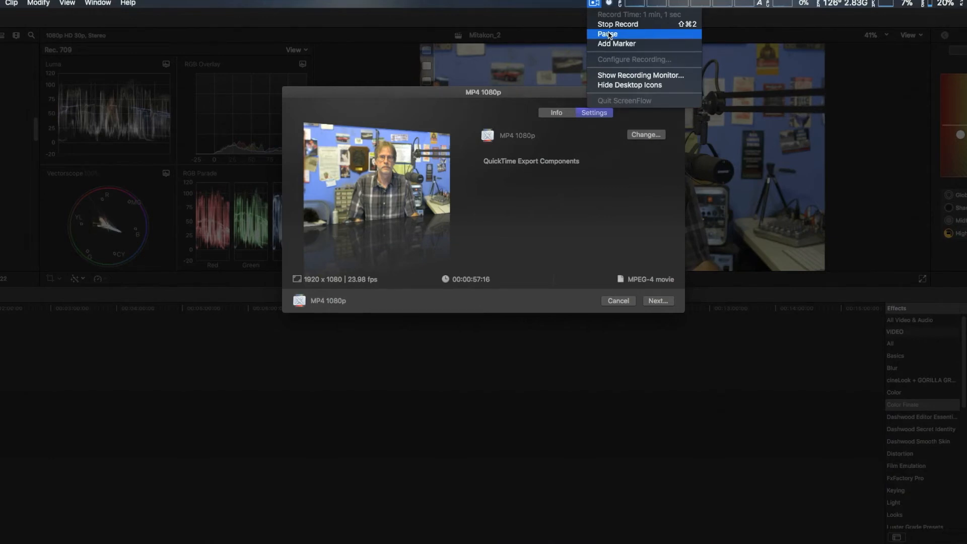
click(607, 34)
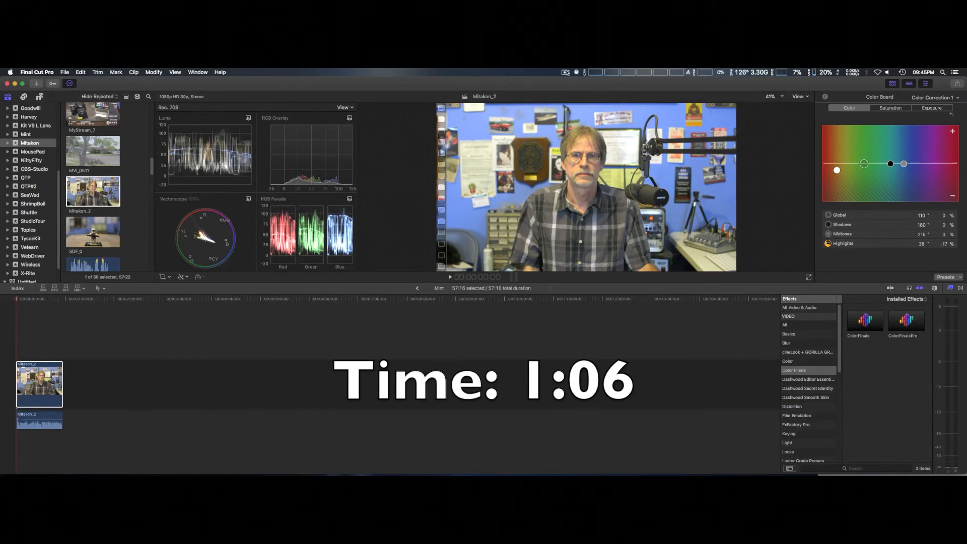
click(566, 72)
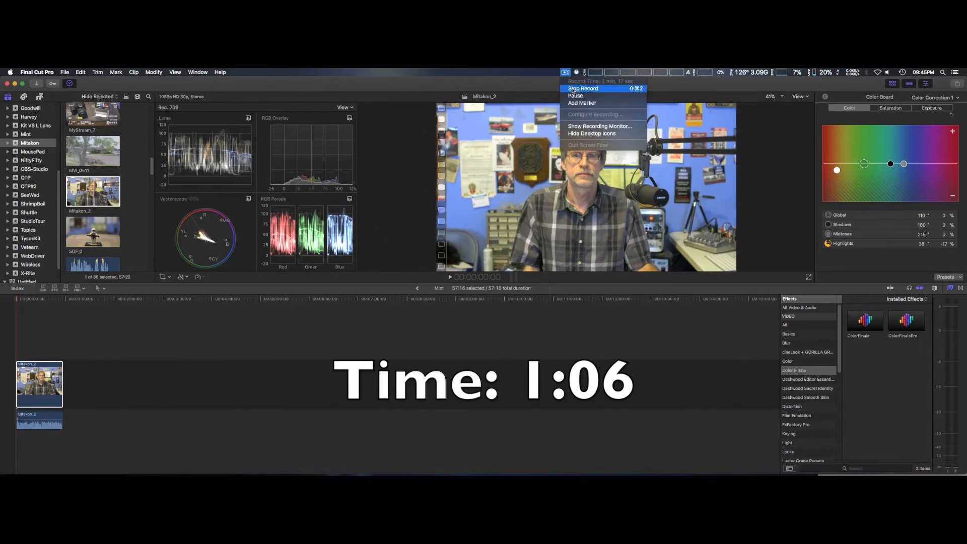